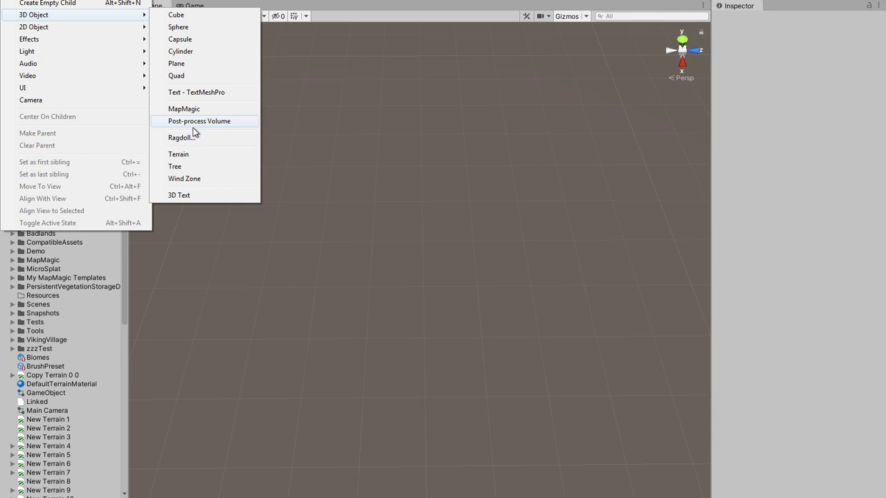
Create a new Terrain object from GameObject > 3D Object > Terrain.
click(178, 154)
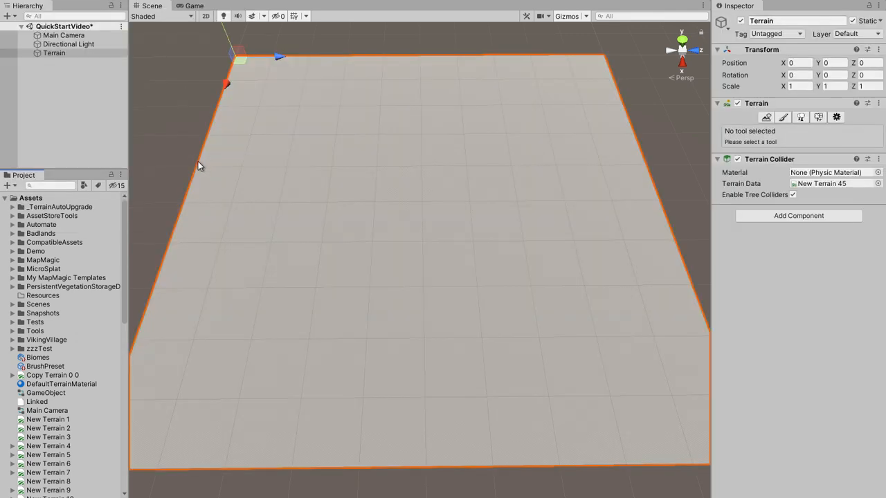
mouse_move(723, 219)
text(mapmagic brush)
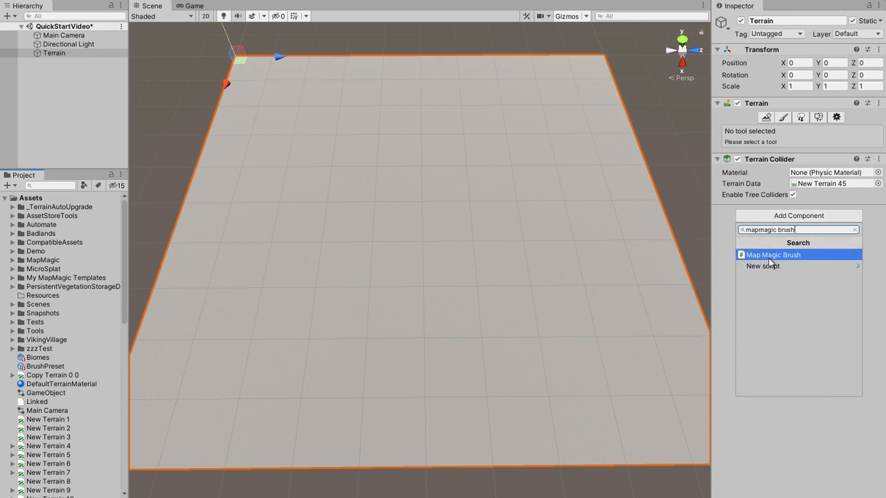
Add the Map Magic Brush script component to the Terrain.
click(772, 254)
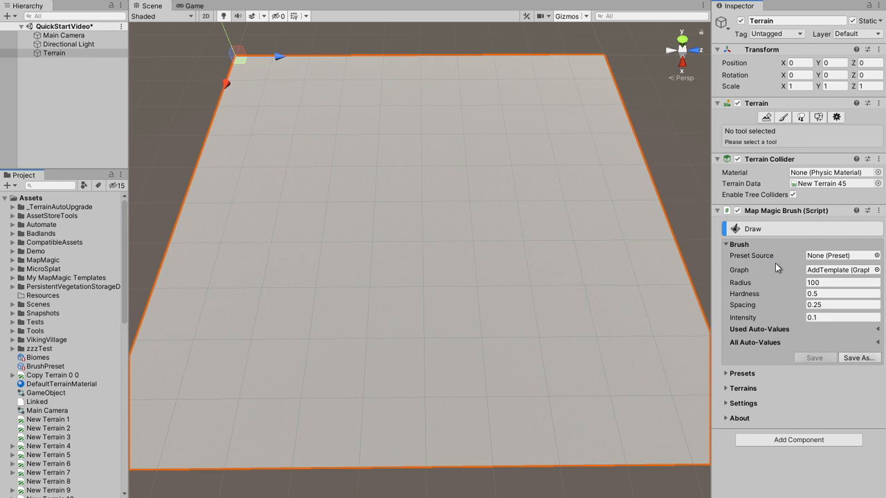
mouse_move(742, 321)
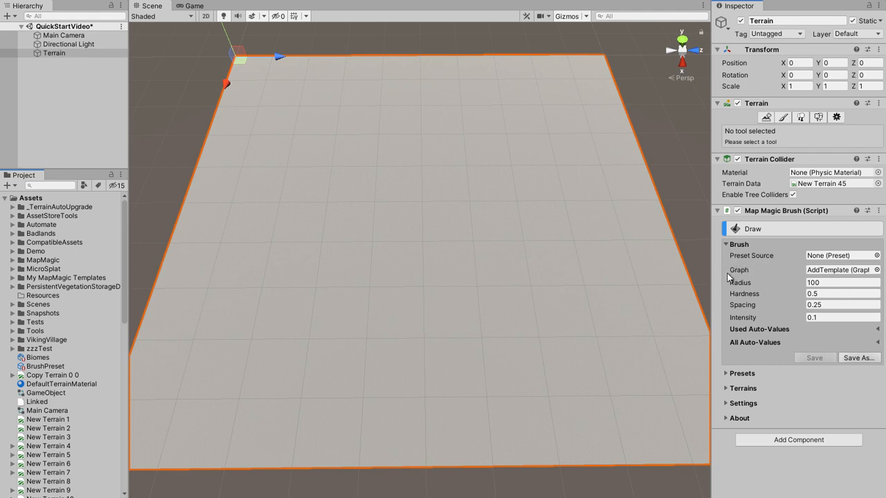
Expand the MapMagic > Brush > Graphs folders and reselect the Terrain.
click(44, 260)
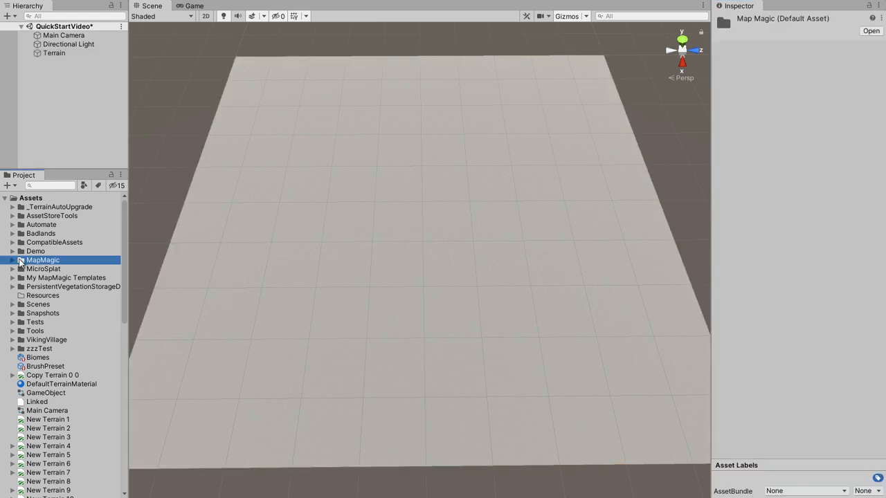
mouse_move(15, 264)
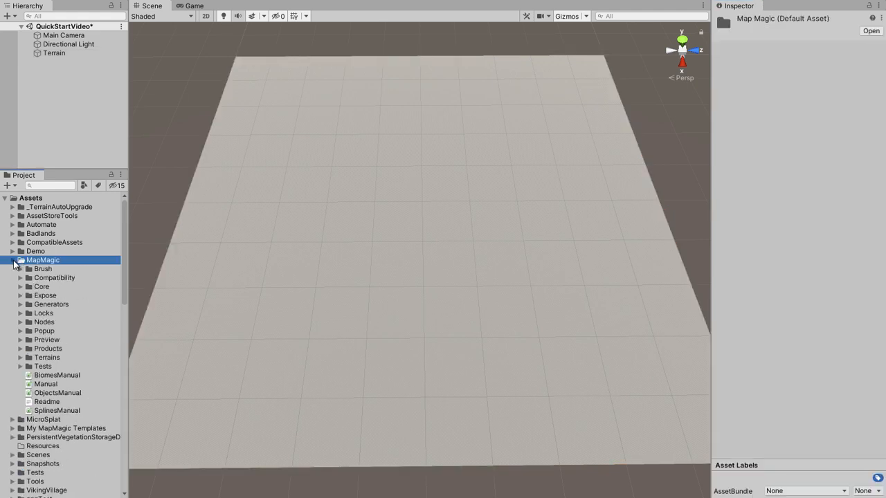
click(22, 269)
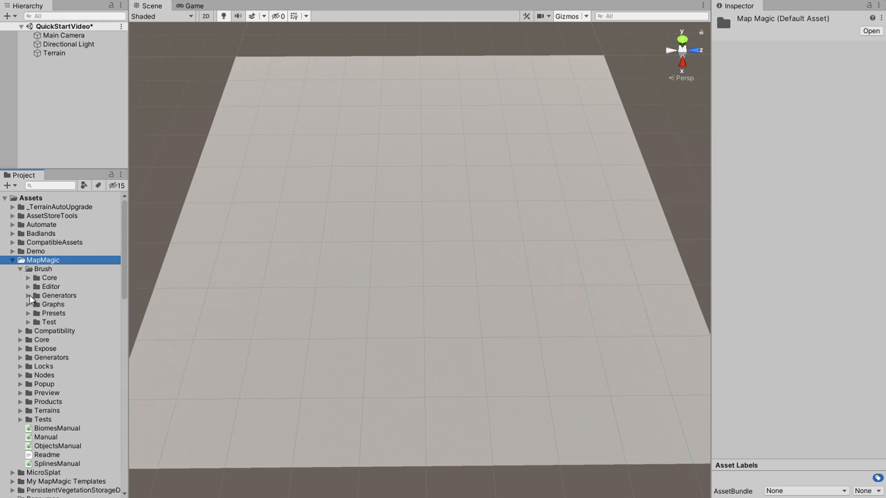
click(27, 303)
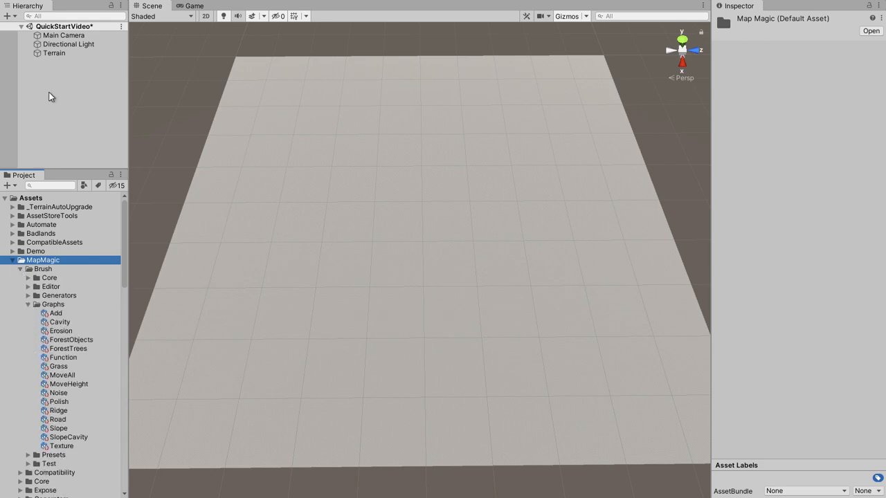
click(54, 54)
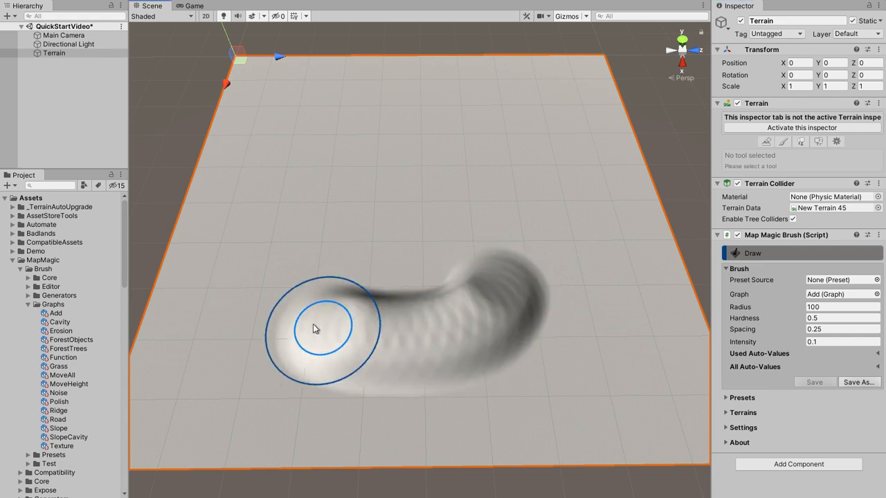
Paint raised Add strokes: a curving ridge, a swirl, and a far-left lump.
drag(315, 328, 408, 201)
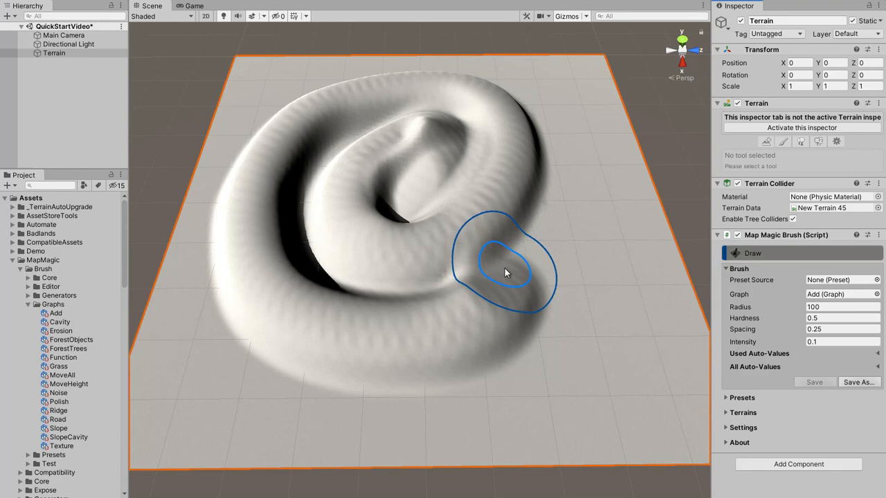
drag(505, 271, 366, 255)
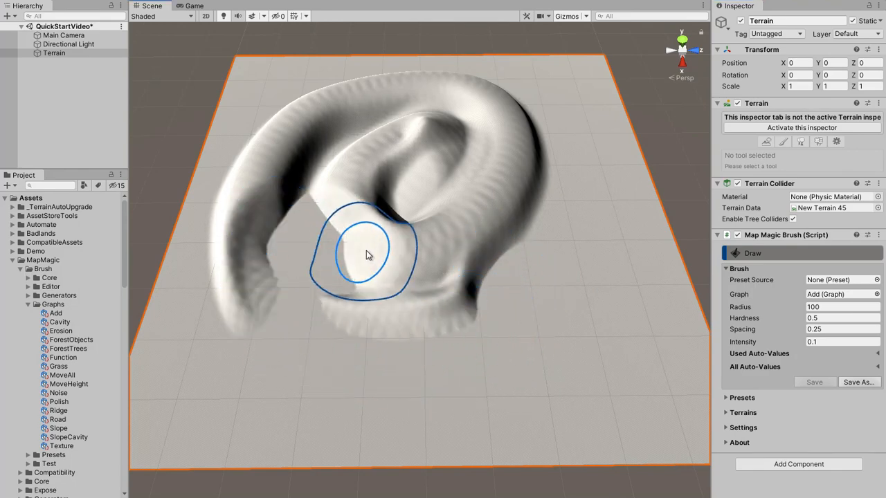
drag(367, 255, 540, 166)
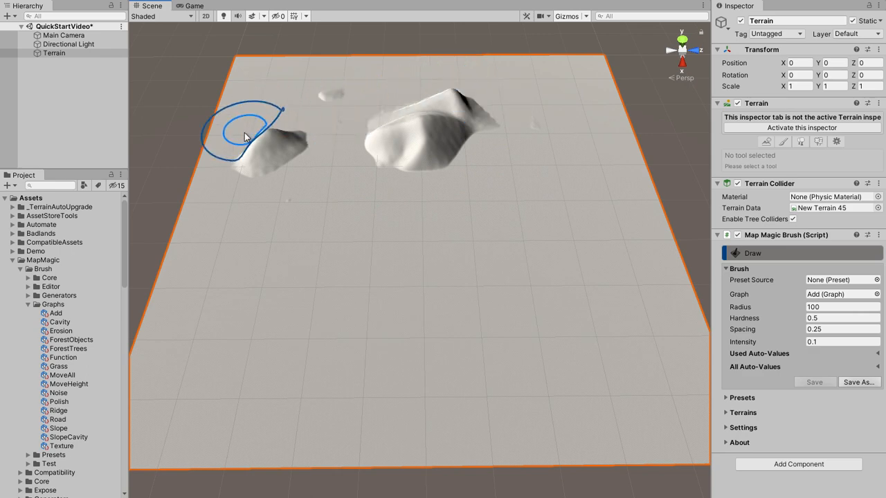
drag(249, 135, 423, 154)
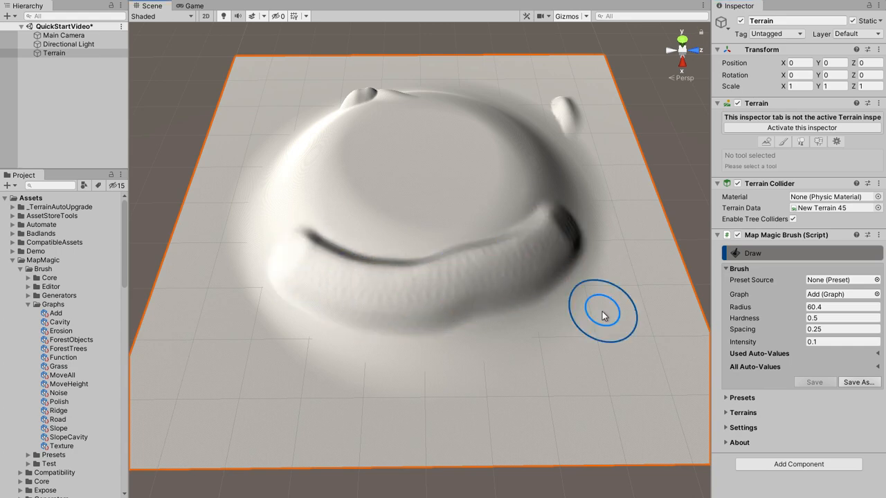
mouse_move(431, 210)
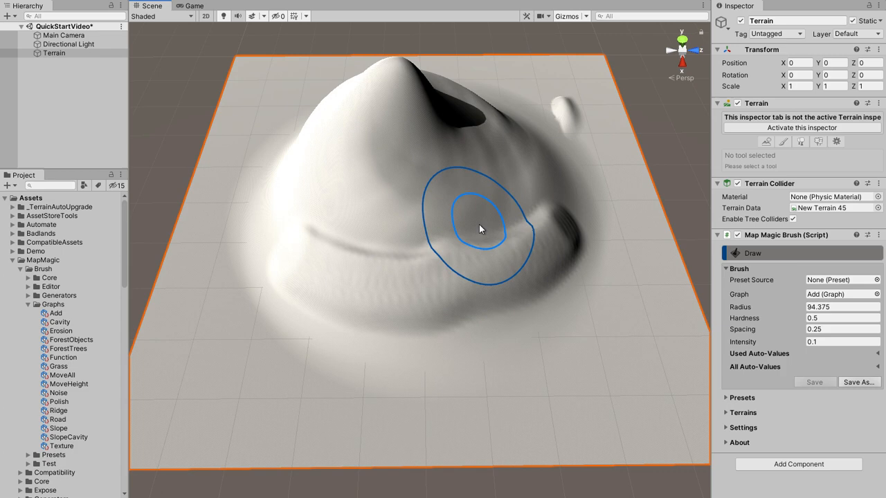
Pile more height onto the central mound with the radius-94 brush.
drag(480, 229, 448, 206)
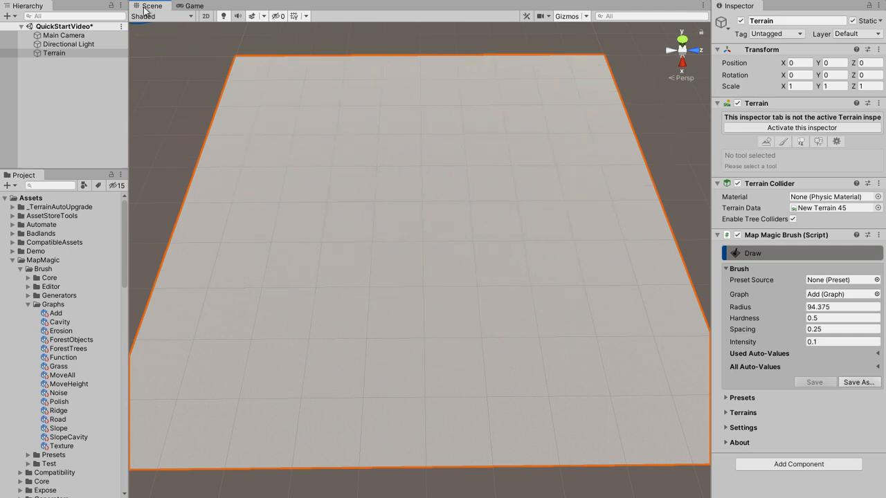
mouse_move(360, 222)
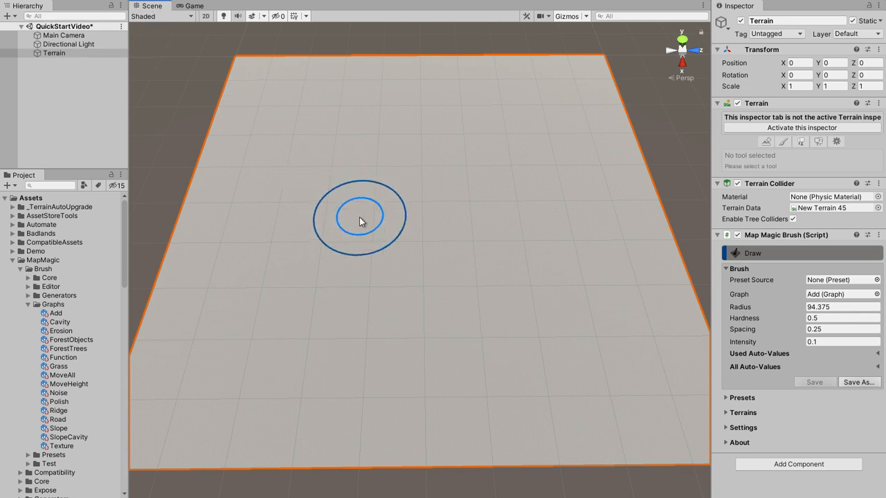
mouse_move(481, 224)
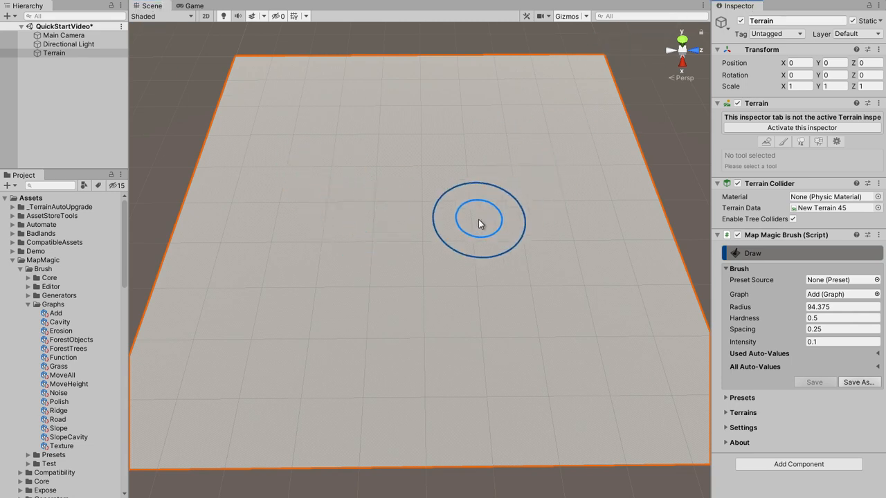
mouse_move(389, 249)
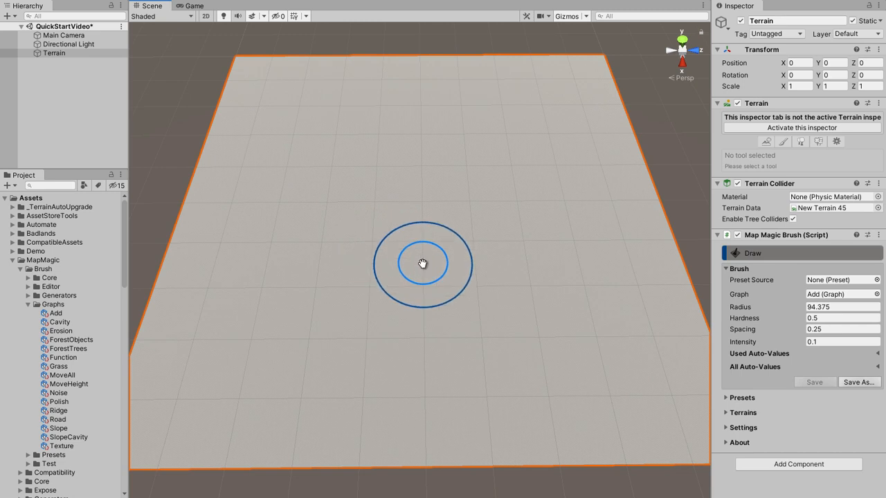
mouse_move(595, 355)
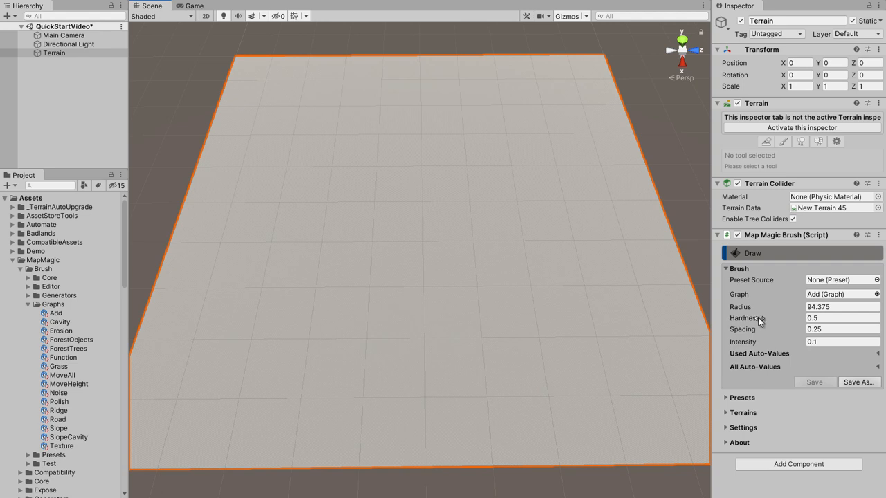
mouse_move(274, 173)
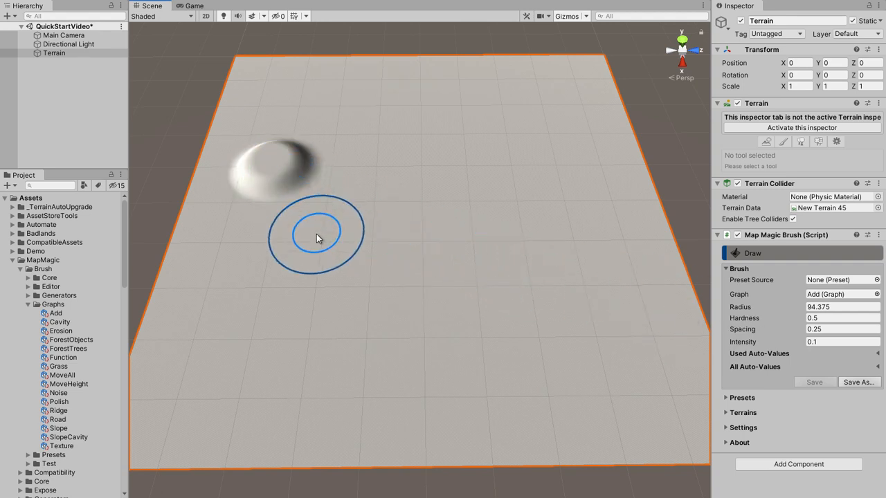
Stamp two more soft test dabs below and to the lower left.
drag(317, 232, 233, 335)
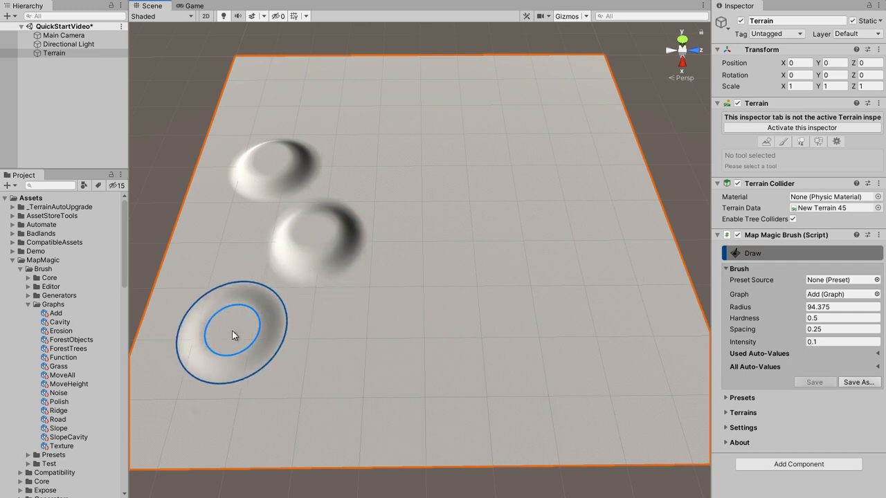
drag(232, 335, 314, 398)
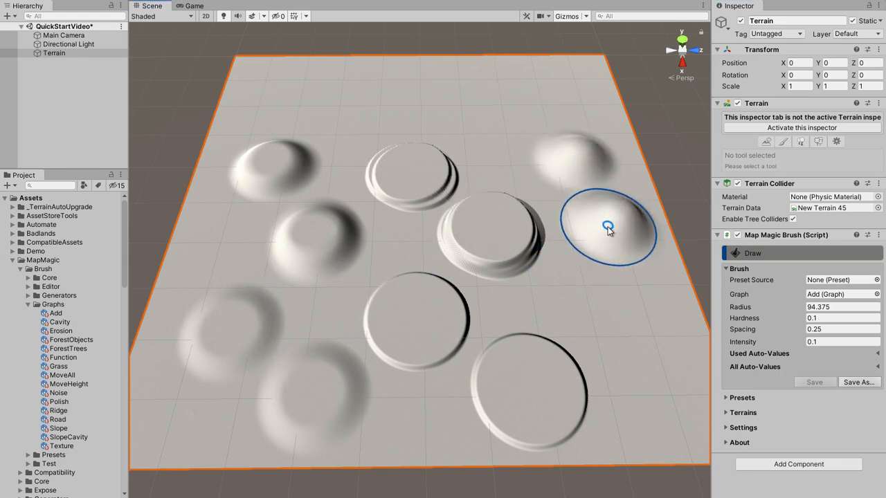
mouse_move(697, 262)
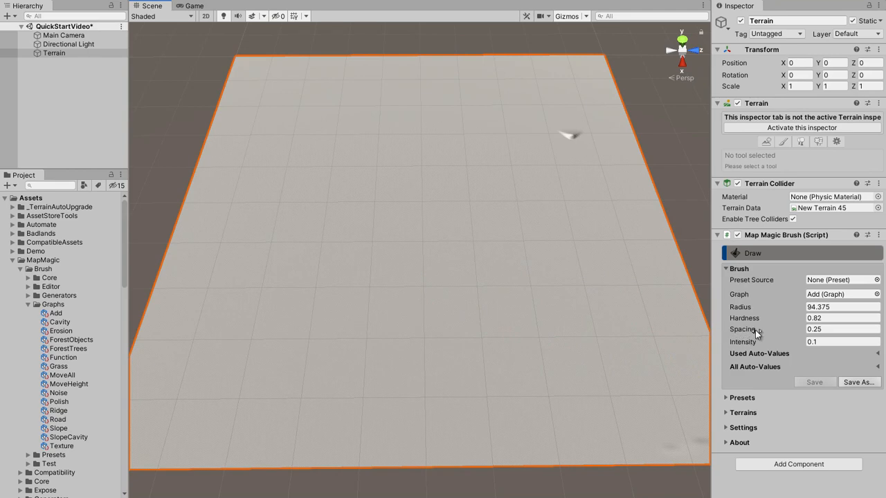
Edit brush spacing and paint a long ridge and a row of separate rings.
click(842, 329)
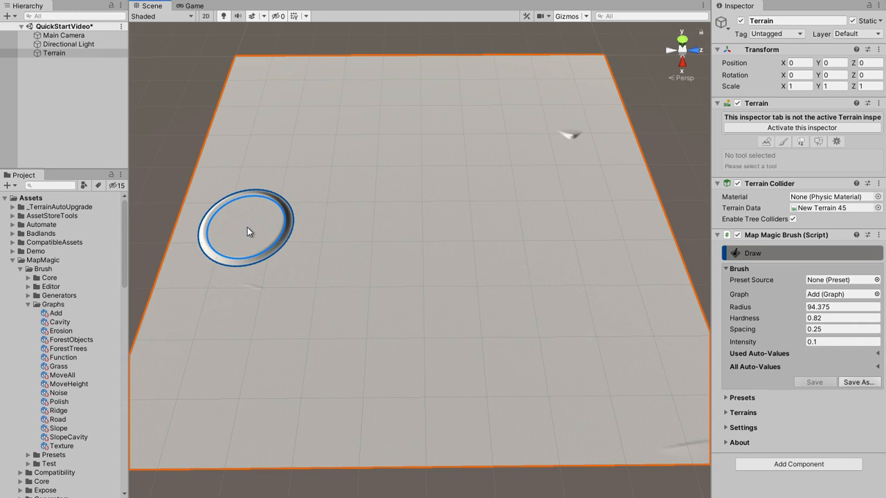
drag(249, 228, 578, 222)
text(1)
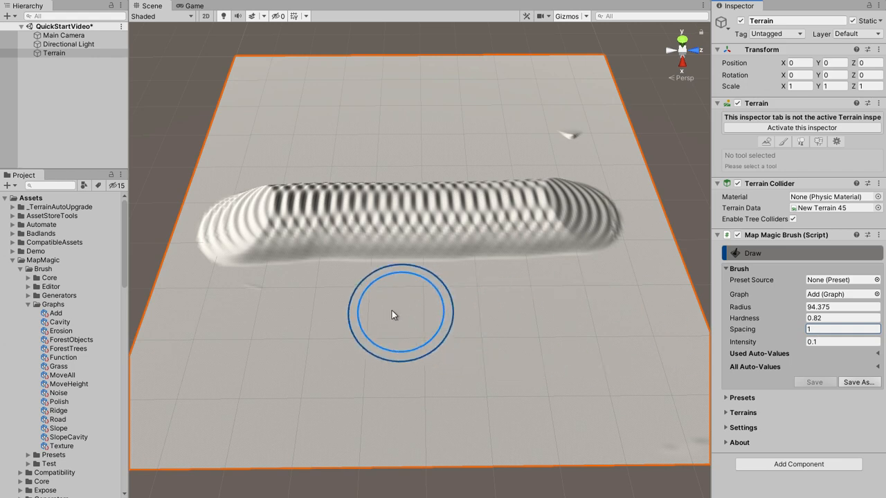
drag(394, 311, 446, 318)
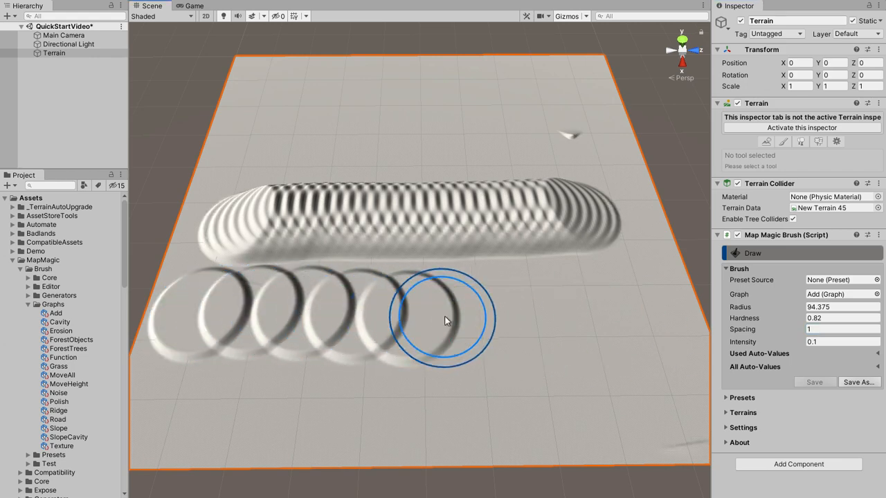
drag(446, 320, 678, 403)
text(2)
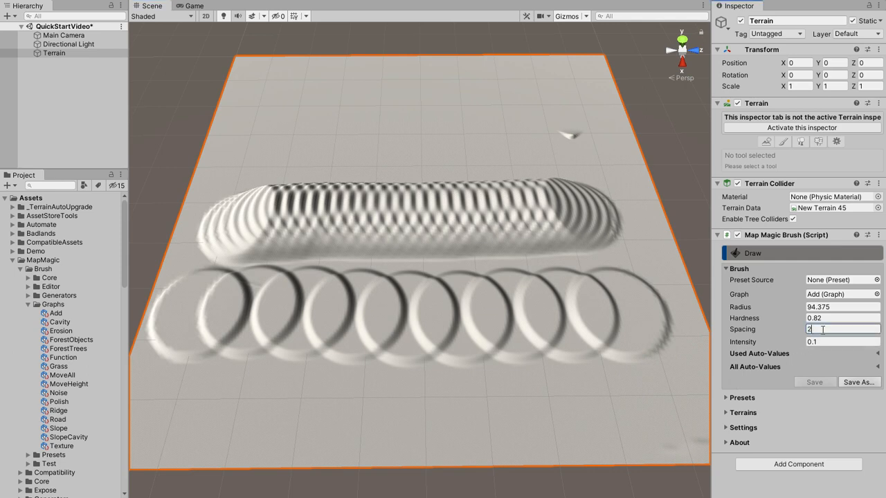
click(683, 425)
text(0.05)
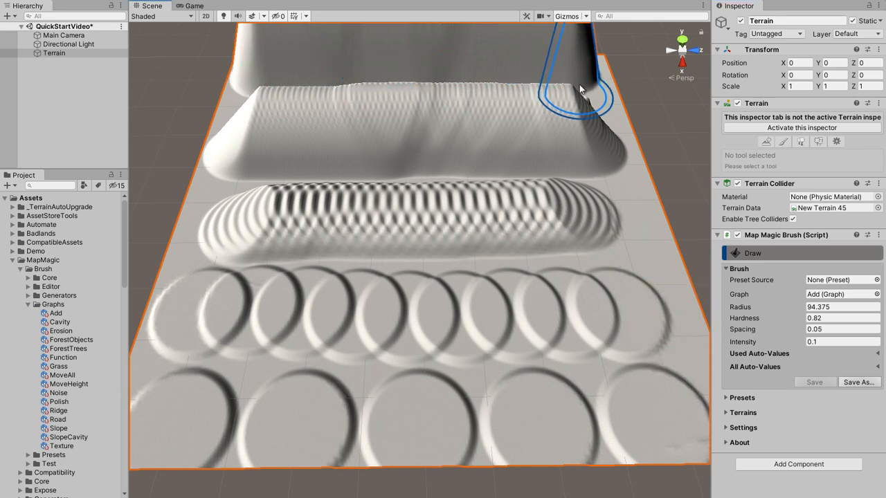
mouse_move(594, 219)
text(1)
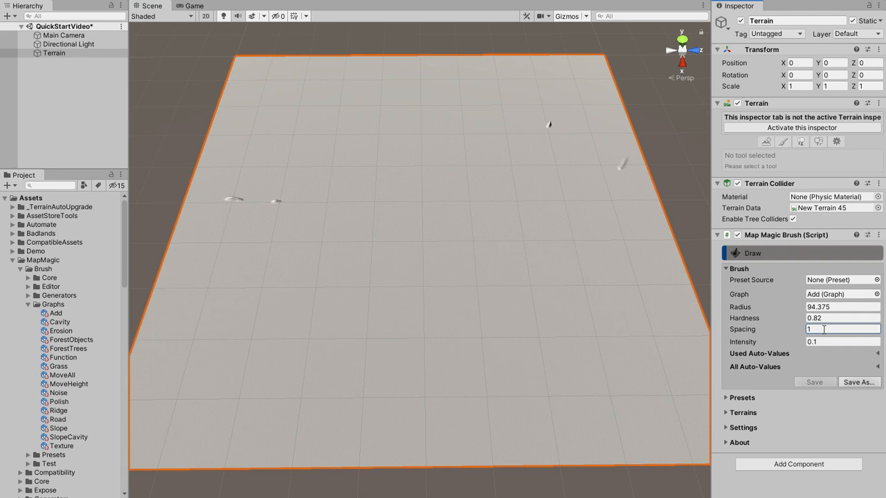
Set the spacing, sculpt mounds, and build a tall layered mass on the right.
click(254, 344)
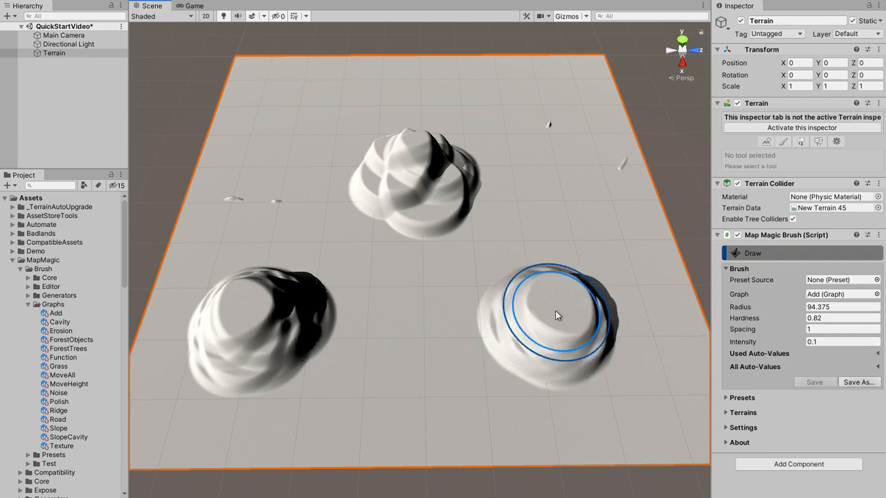
drag(557, 316, 536, 328)
text(0.75)
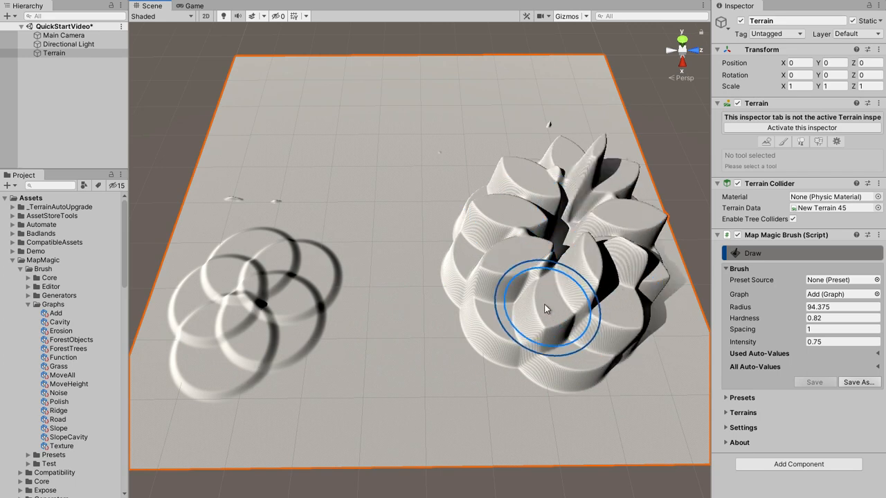
drag(550, 311, 533, 322)
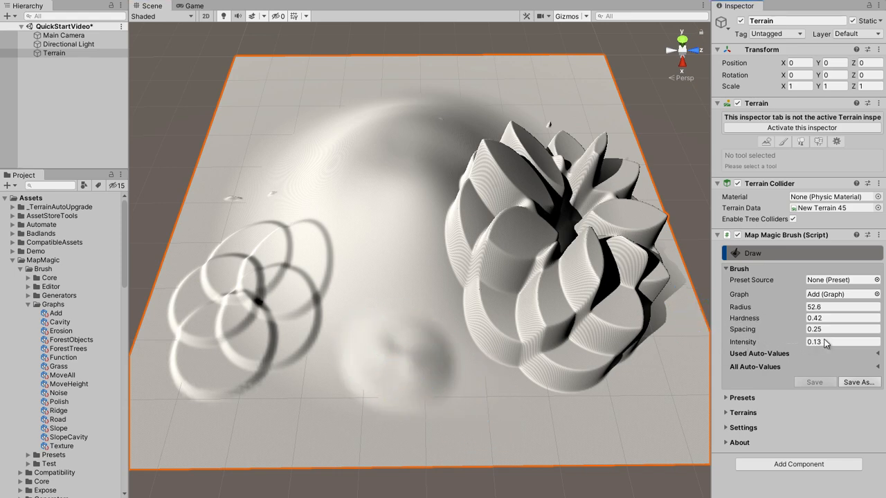
Adjust the brush intensity and load the SmallAdd preset.
click(520, 397)
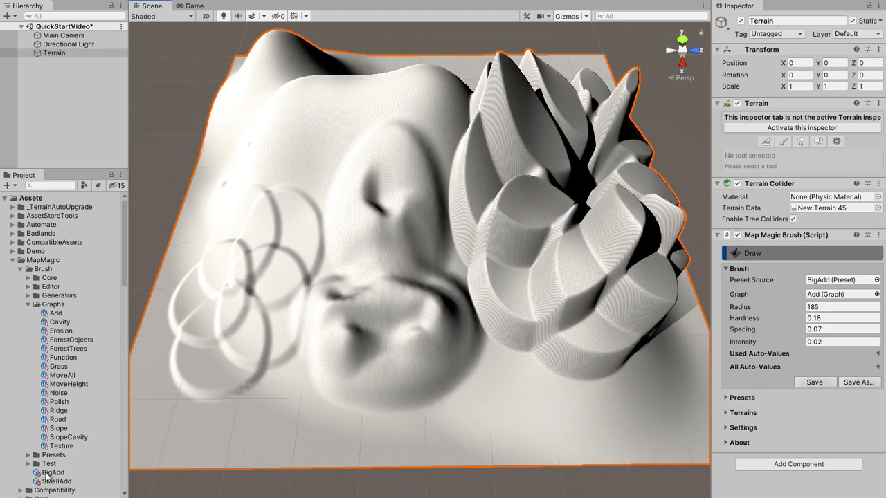
click(284, 164)
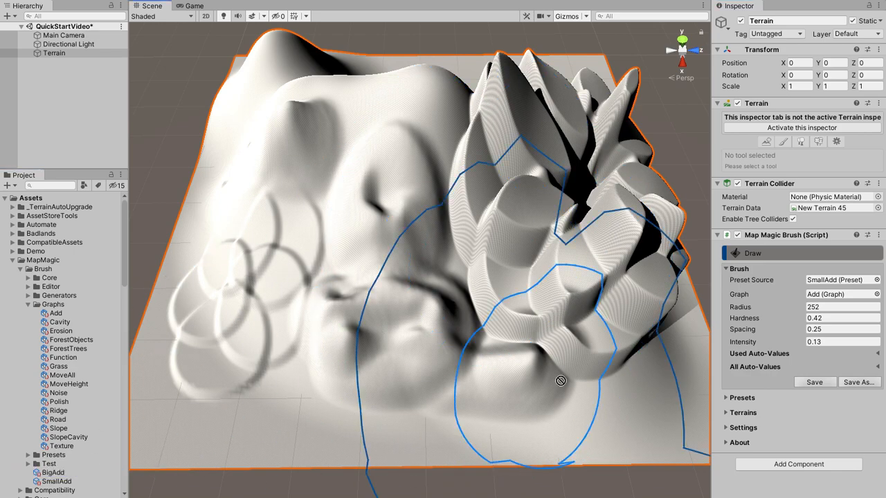
Save the current settings to the SmallAdd preset.
click(52, 474)
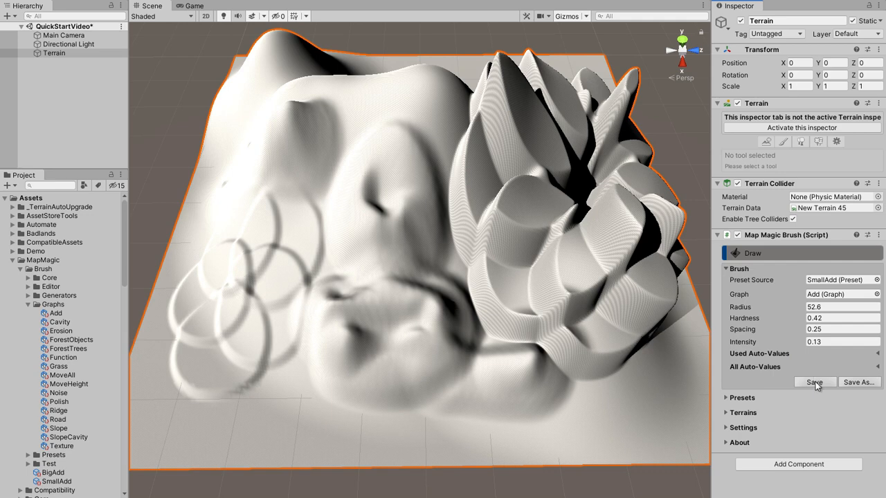
mouse_move(856, 390)
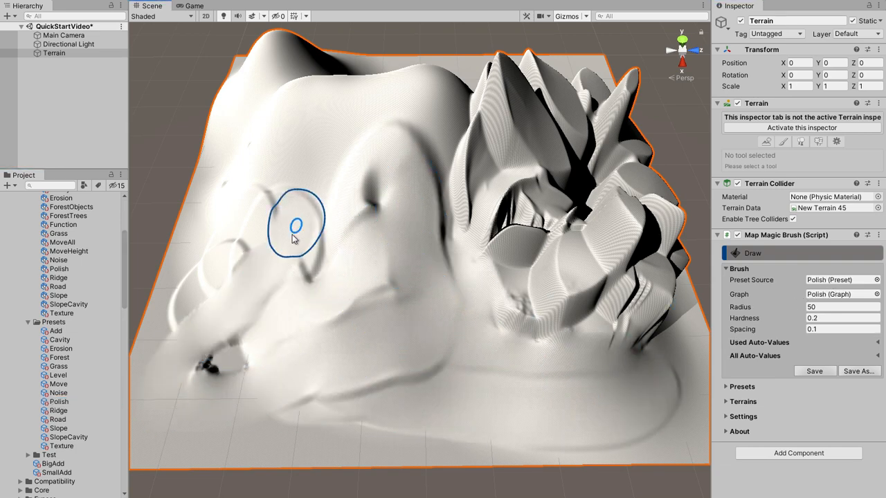
Expand the brush Presets section and add new Quick Selection preset slots.
click(294, 227)
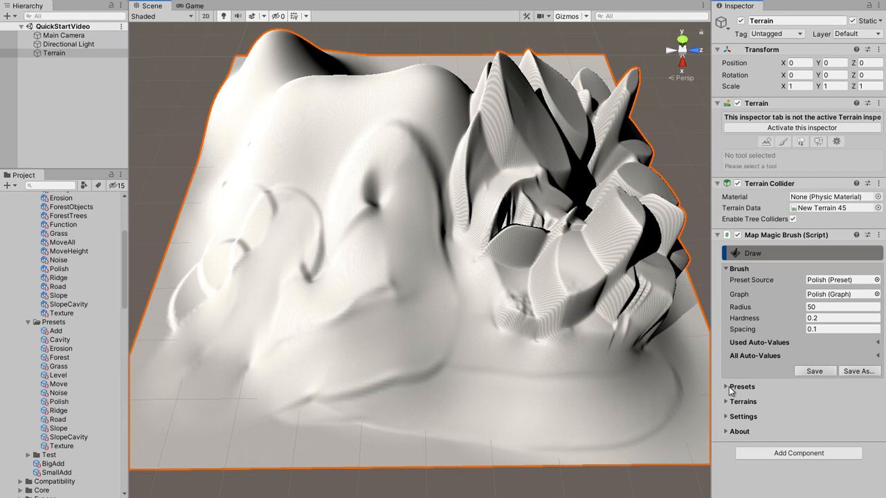
click(741, 387)
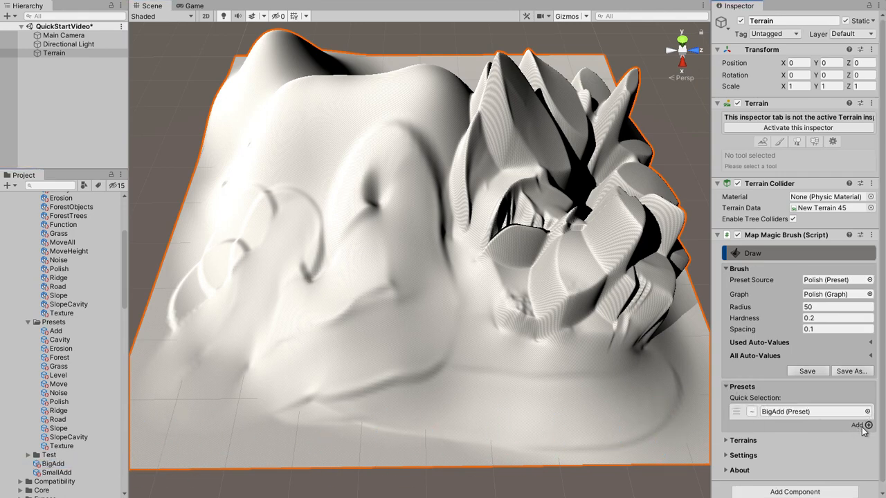
click(868, 425)
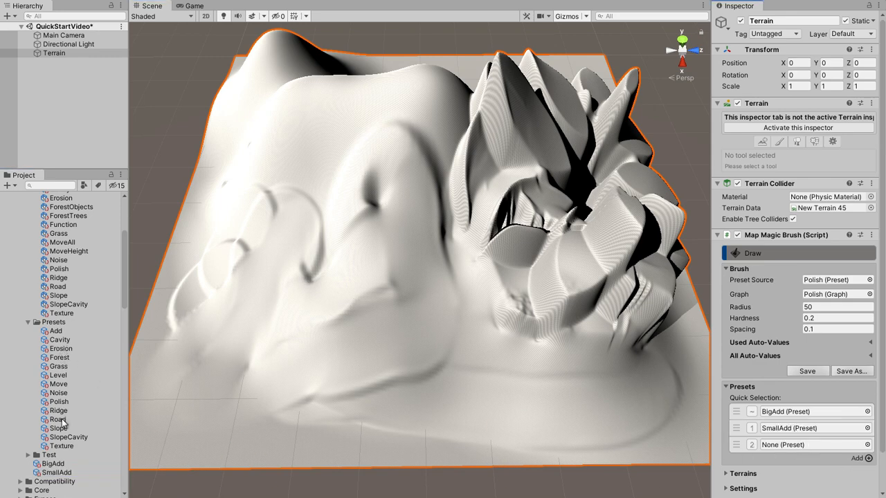
mouse_move(782, 454)
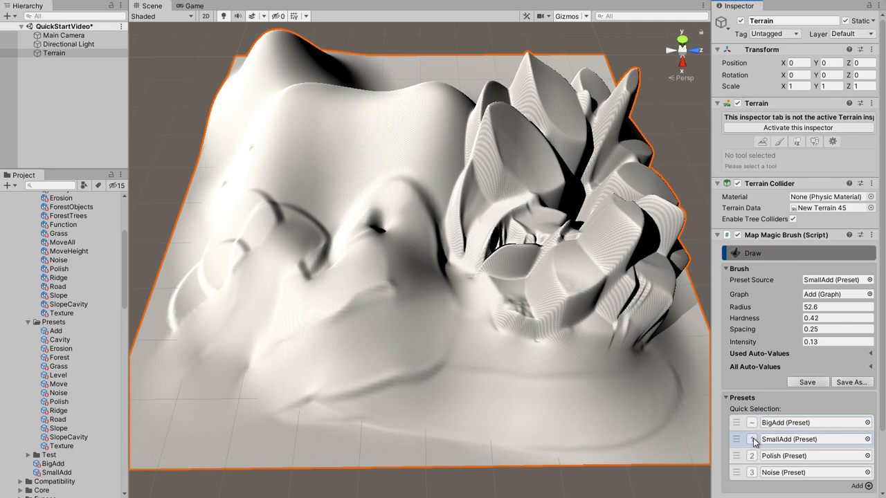
Switch to the Polish then BigAdd preset and raise a broad hill on the terrain's left.
click(774, 457)
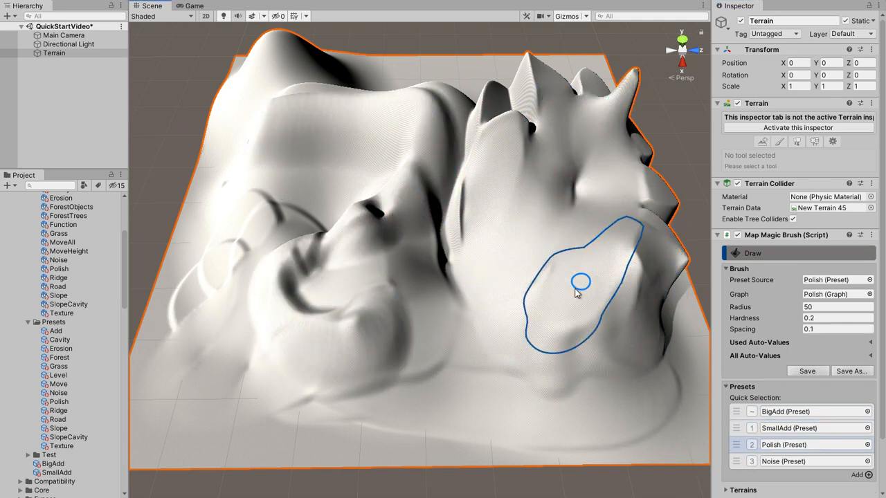
click(789, 415)
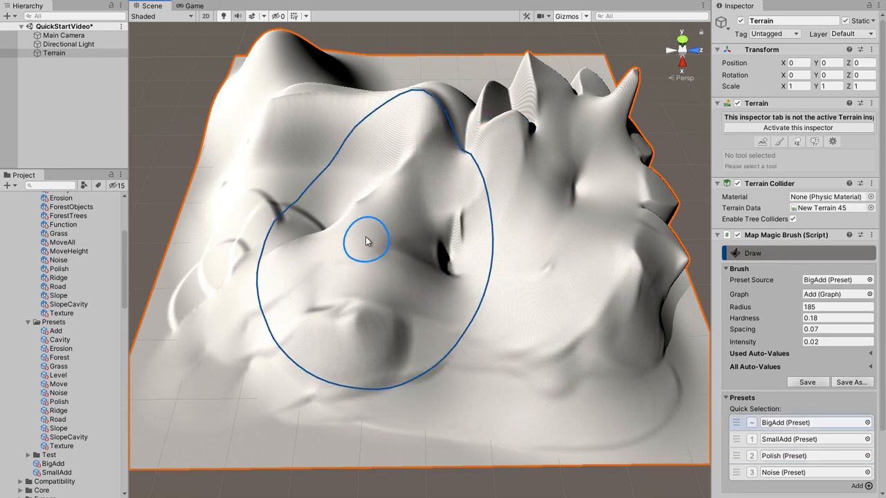
drag(367, 240, 436, 260)
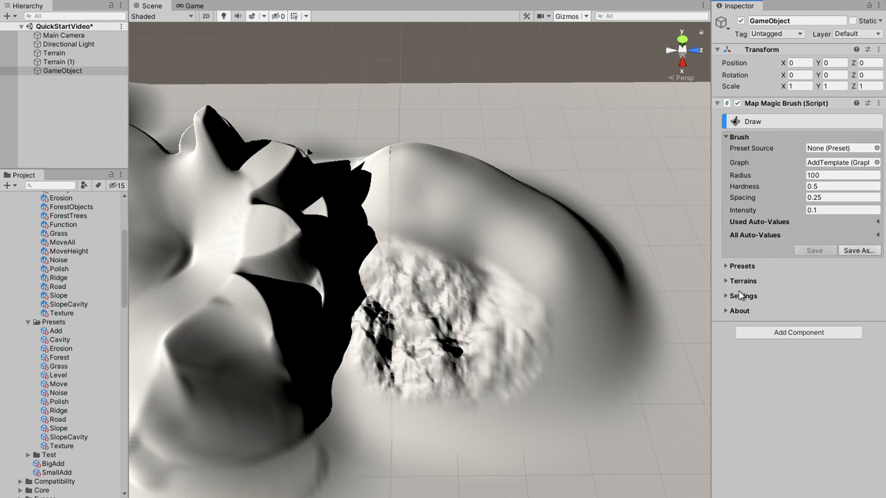
Expand the Map Magic Brush's Terrains list showing Terrain and Terrain (1) as targets.
click(727, 281)
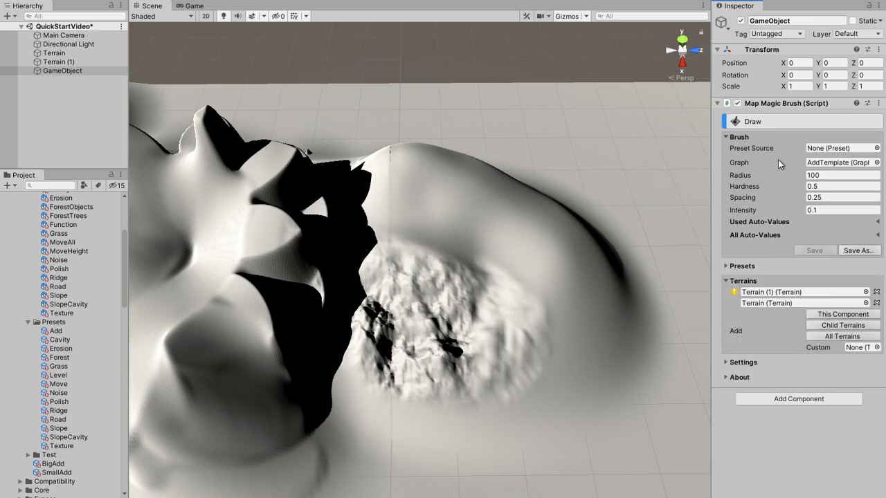